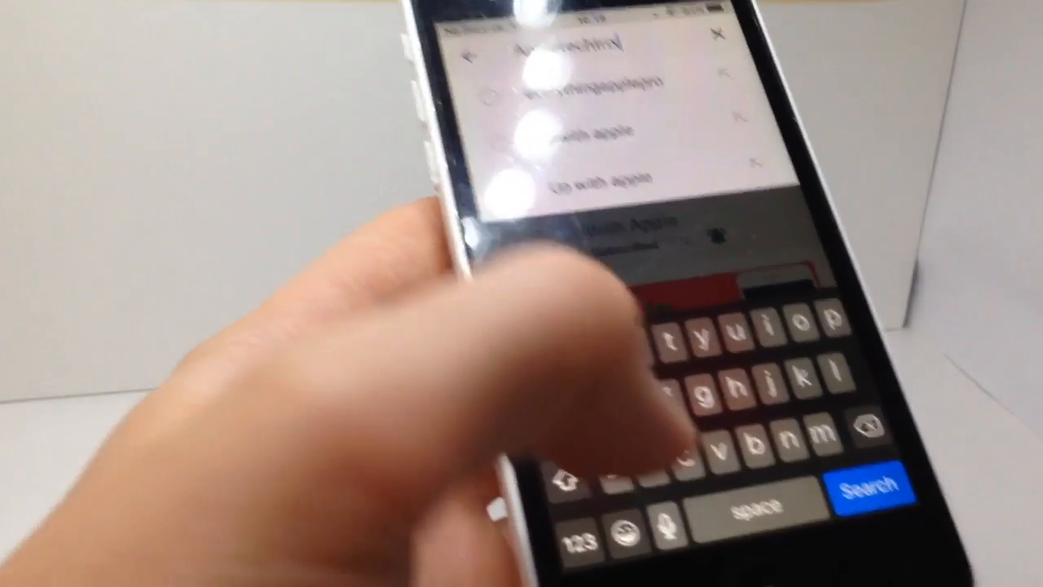
- Run the YouTube search for 'Appletechtrix' to list the channel's single speed-test video
{"action": "left_click", "coordinate": [862, 485]}
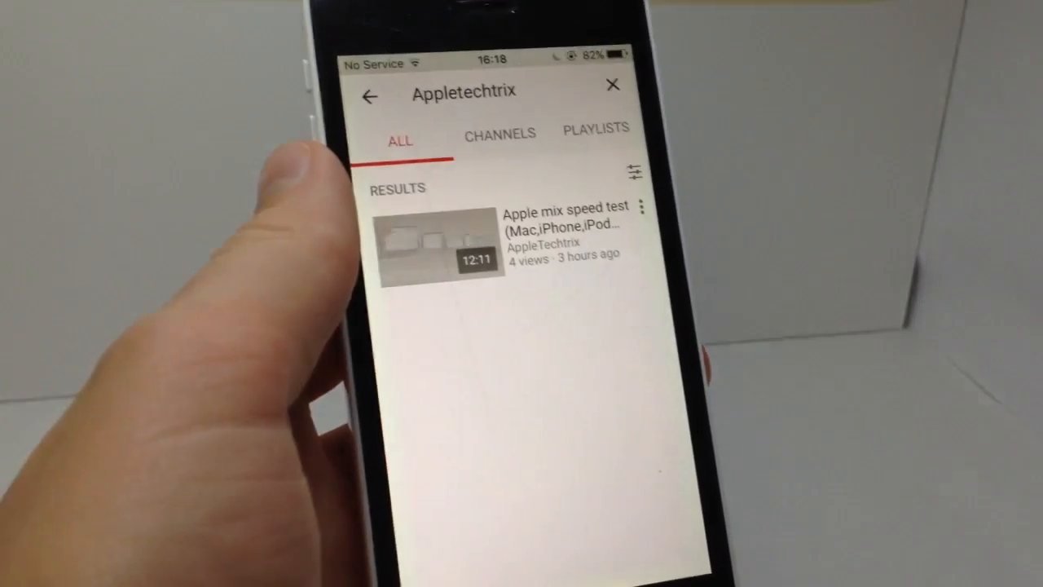